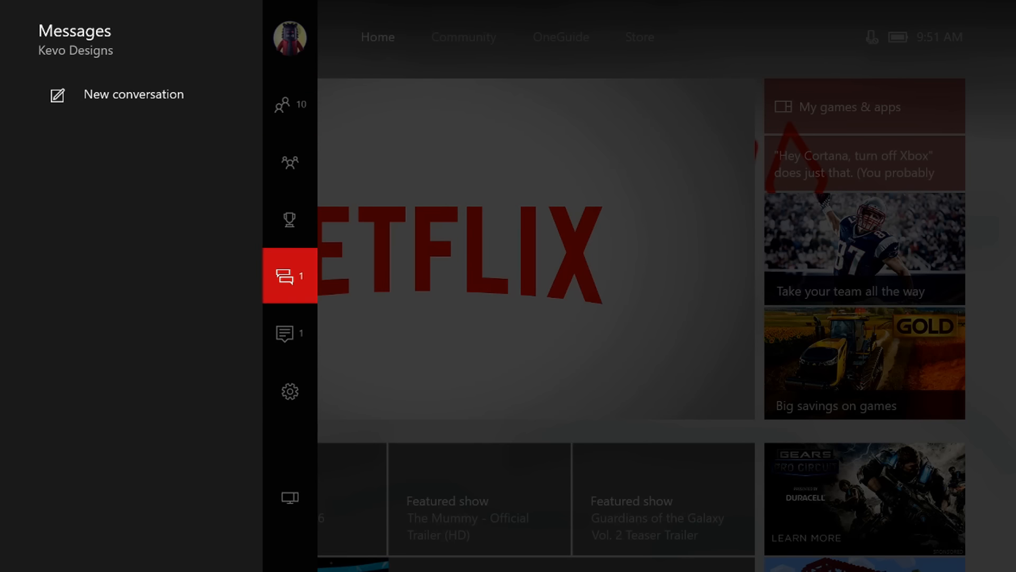
# Go to Settings > Network > Network settings to view NAT Type Open
pyautogui.click(289, 390)
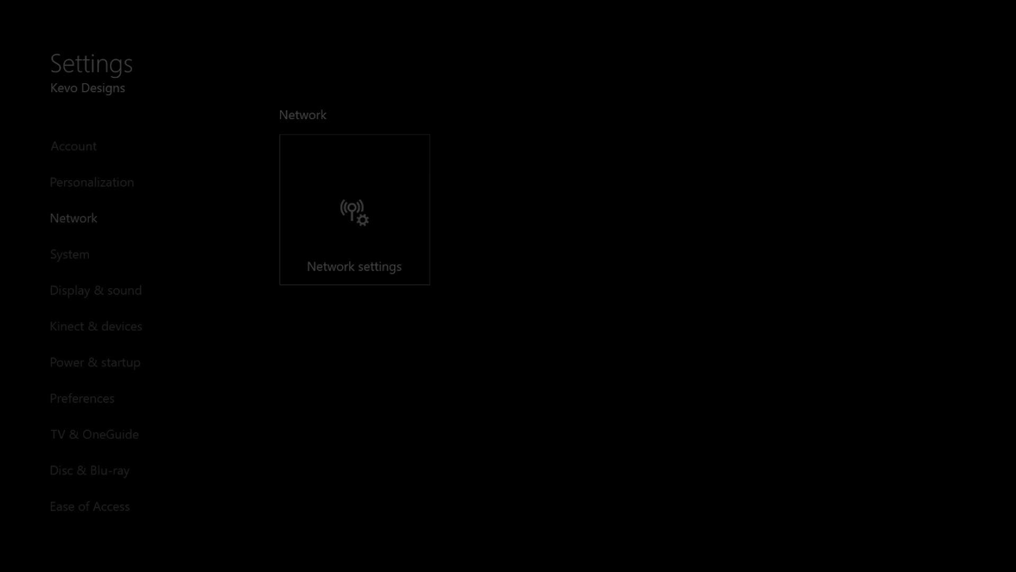
pyautogui.click(354, 209)
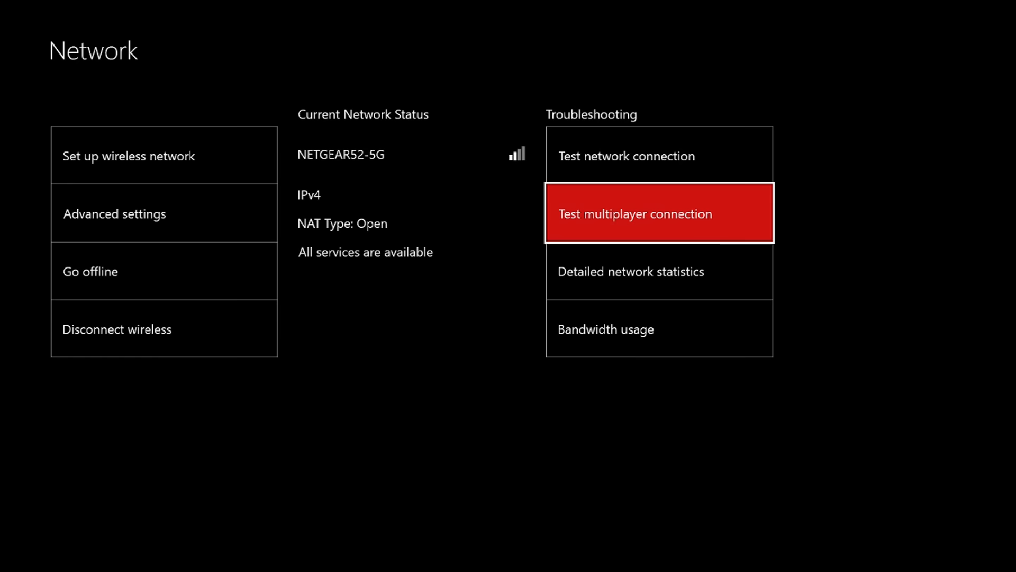
# Back out of Network settings to the Home dashboard, profile shown as Verified
pyautogui.click(114, 214)
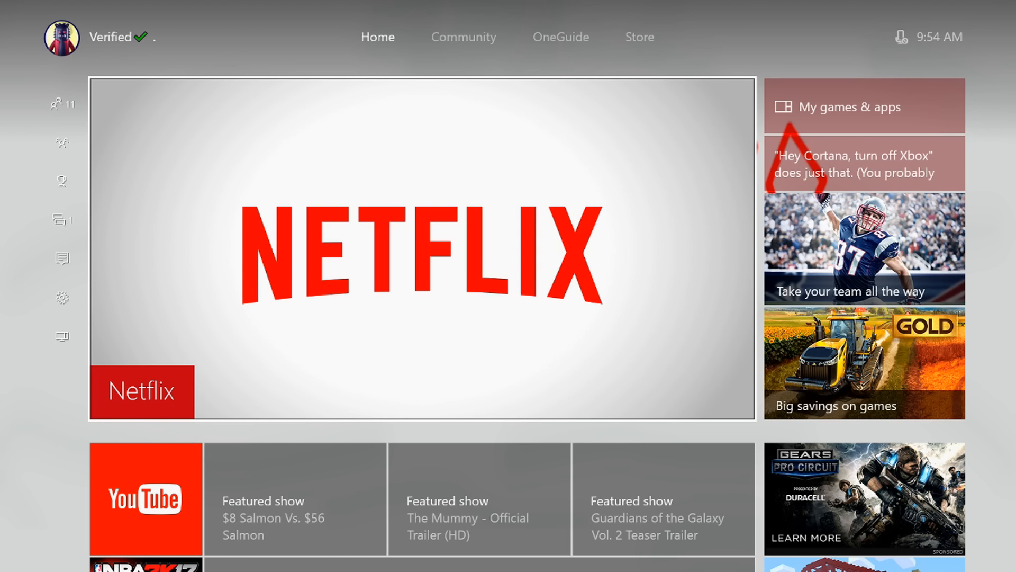
# Return to Network settings, confirming the wireless connection still reports NAT Type Open
pyautogui.click(60, 103)
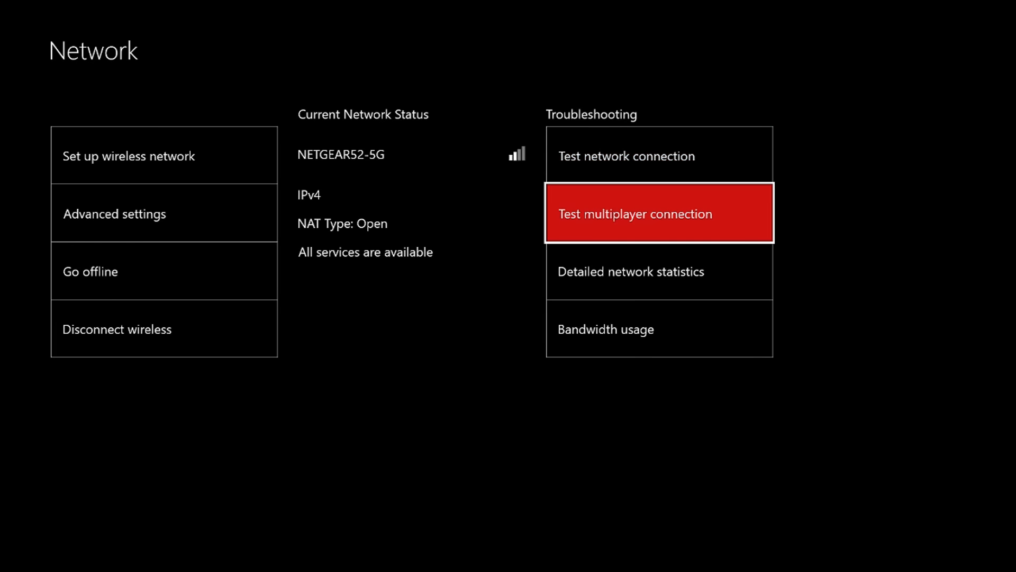
# Run Test multiplayer connection until it reports 'It's all good'
pyautogui.click(658, 213)
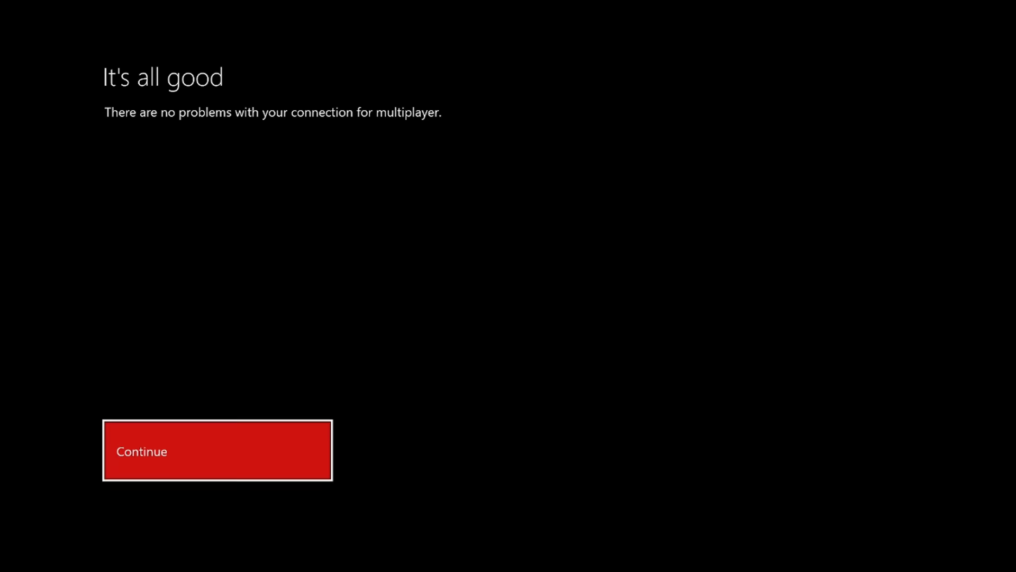
# Dismiss the test result and open the guide's Party tab showing Kevo Designs's joinable party
pyautogui.click(218, 450)
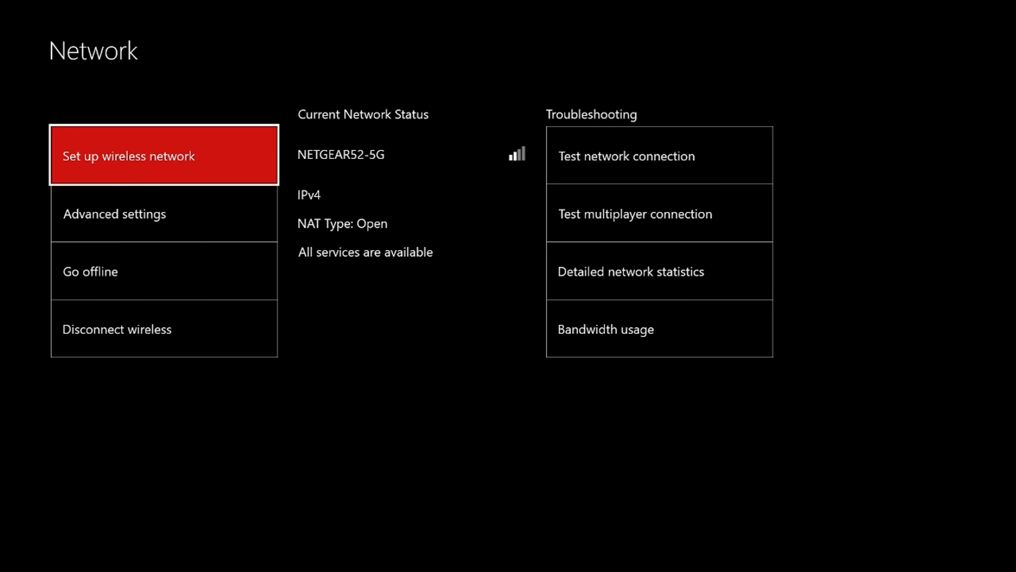
pyautogui.click(658, 213)
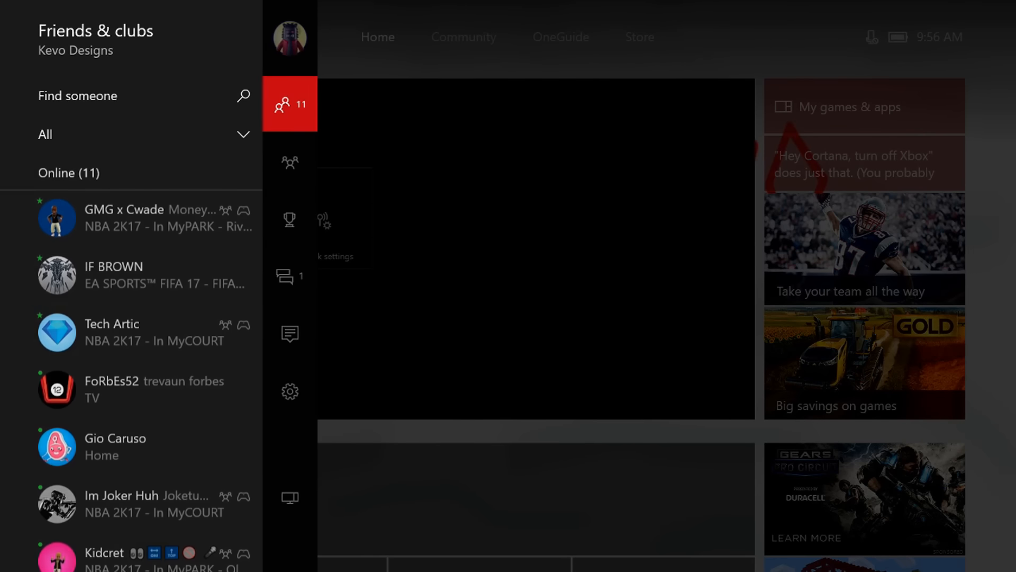
pyautogui.click(289, 162)
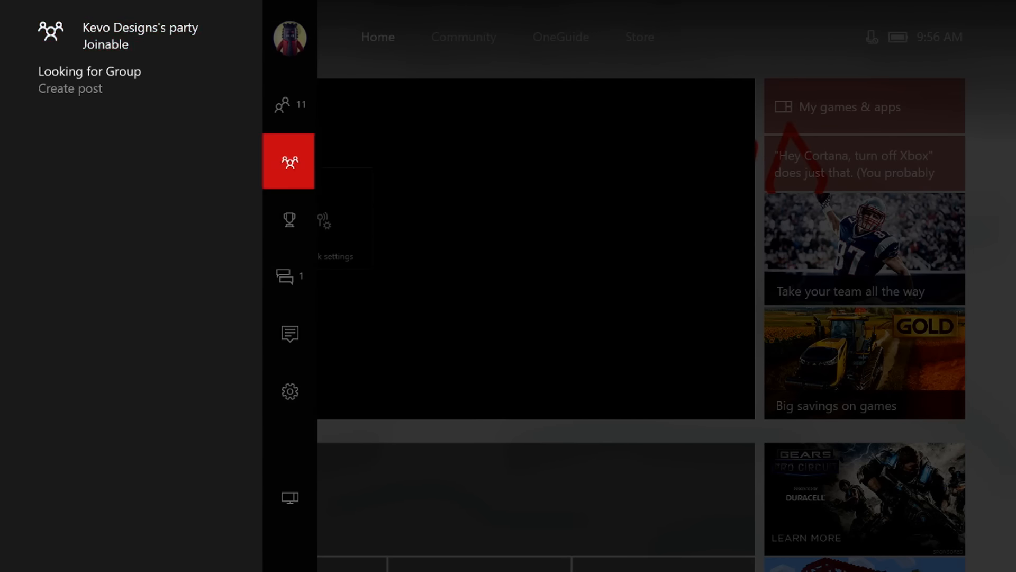